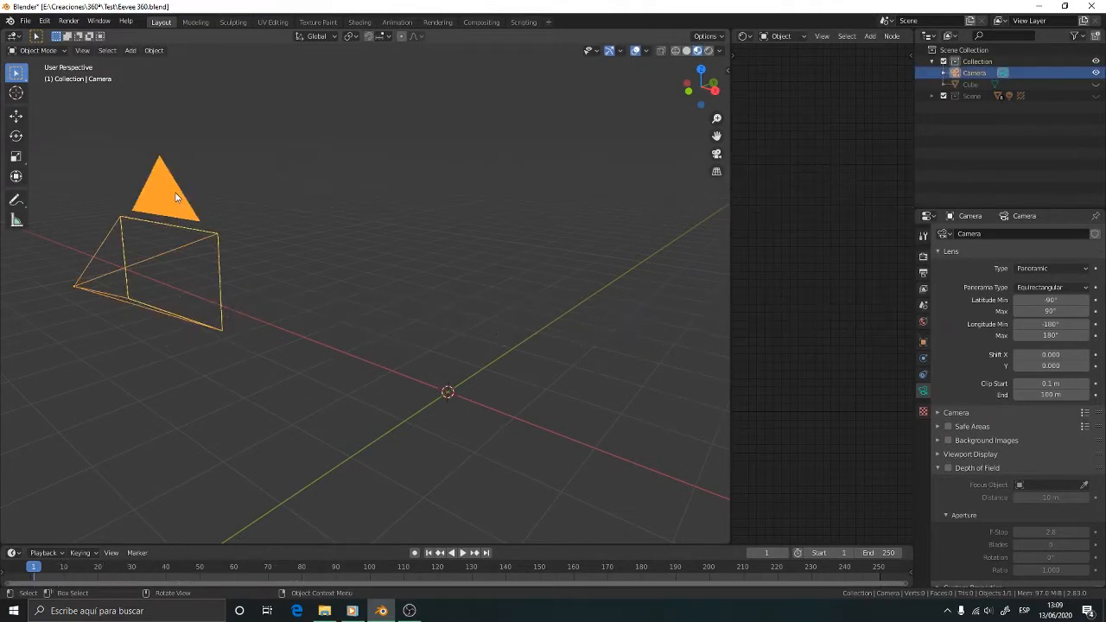
Step: Keep the scene camera's Lens Type set to Panoramic in Object Data properties
{"action": "left_click", "coordinate": [1050, 268]}
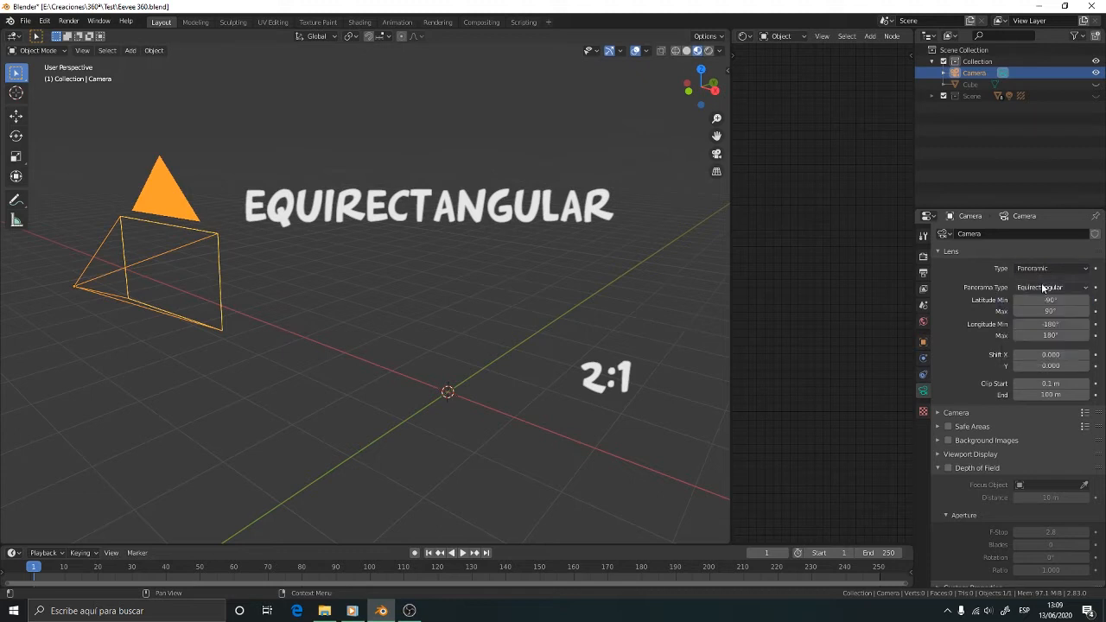
{"action": "left_click", "coordinate": [1050, 268]}
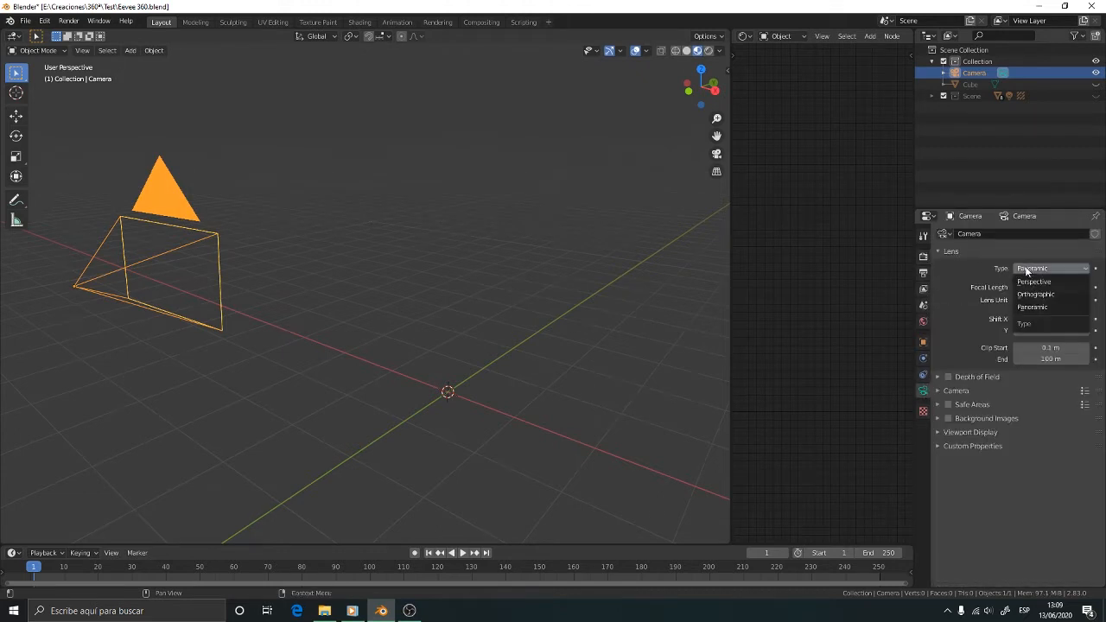
{"action": "left_click", "coordinate": [1032, 306]}
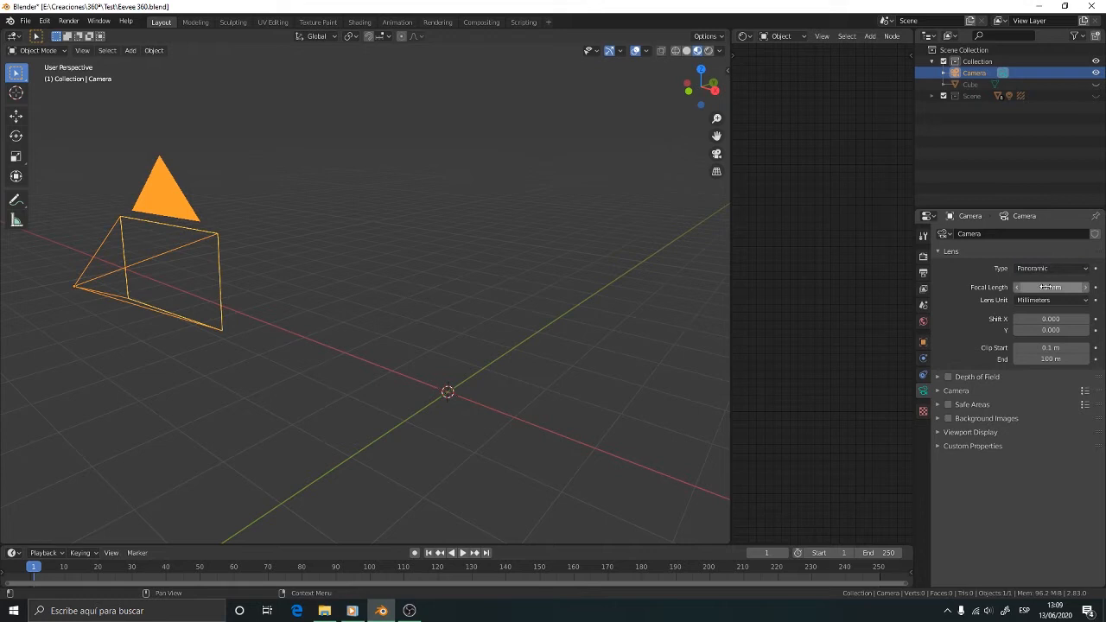
{"action": "left_click", "coordinate": [1050, 268]}
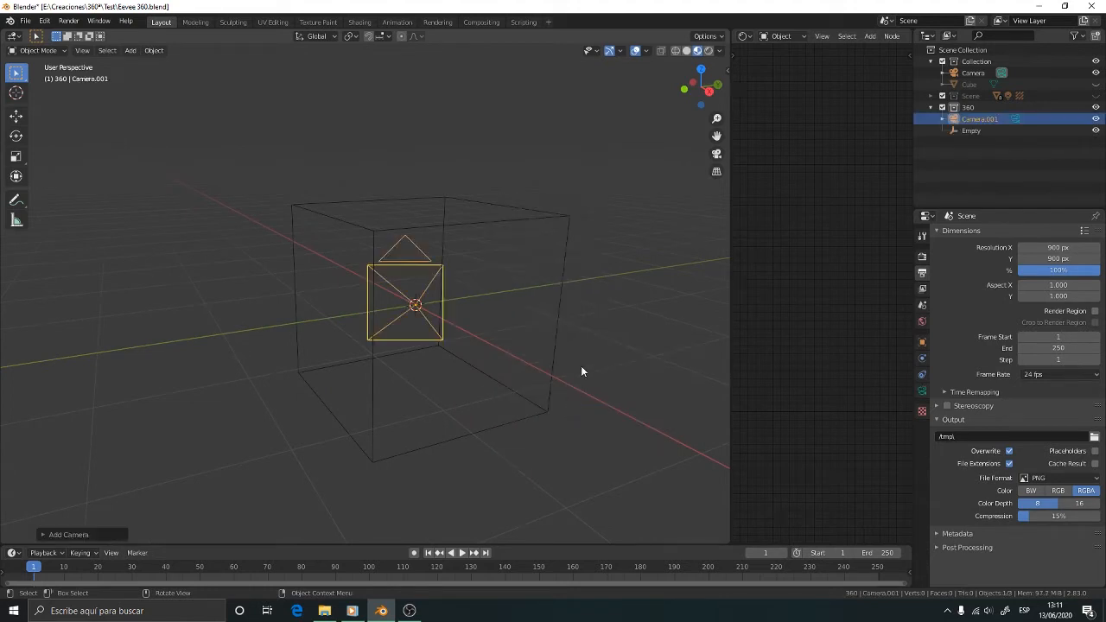
Step: Rename the new camera to 'up' and switch the duplicate's Lens Unit to Field of View
{"action": "double_click", "coordinate": [981, 119]}
{"action": "type", "text": "up"}
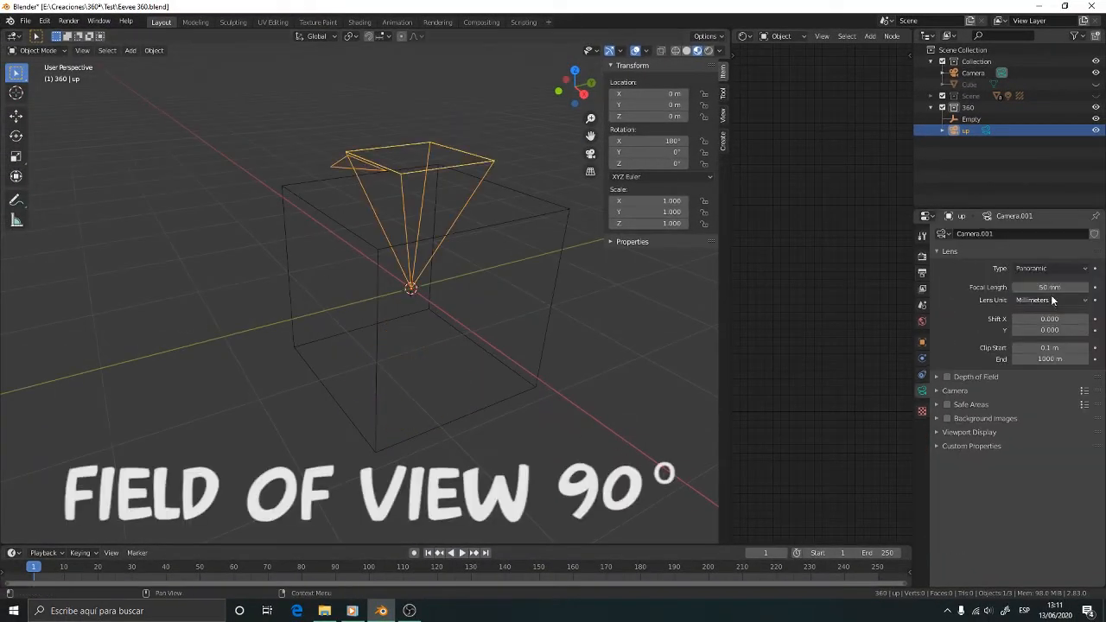
{"action": "left_click", "coordinate": [1049, 300]}
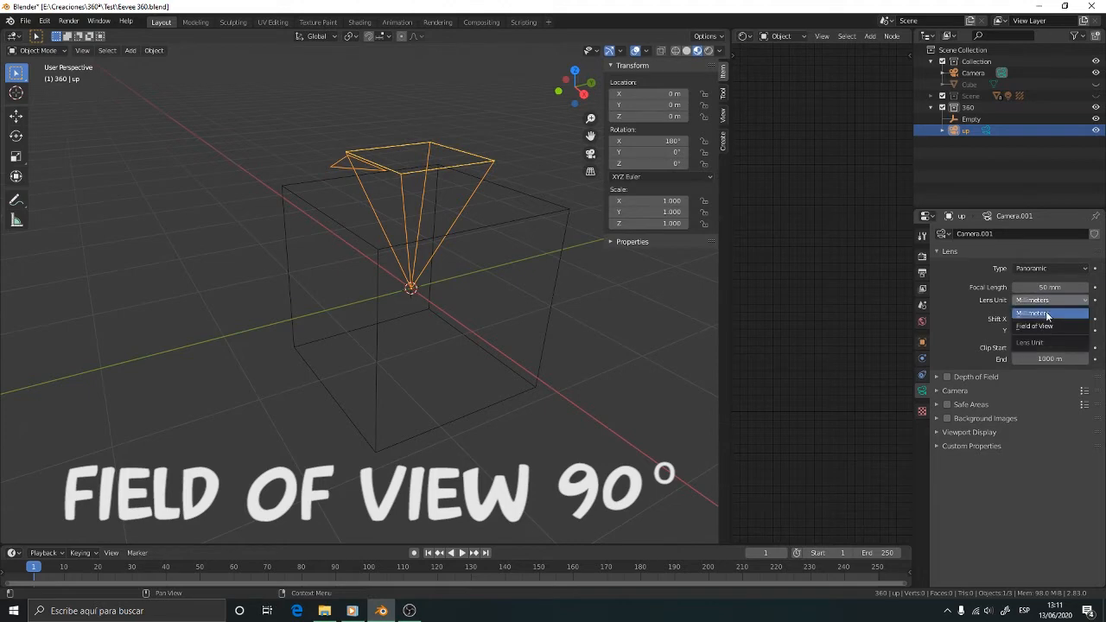
{"action": "left_click", "coordinate": [1035, 326]}
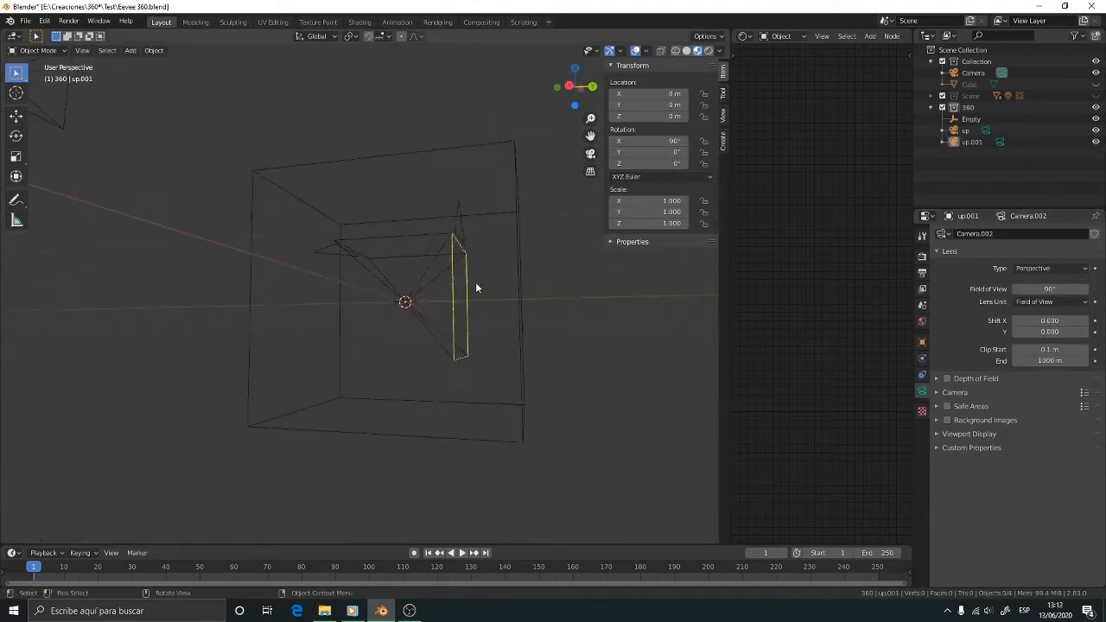
Step: Rename the duplicated cameras down, front, rear, left and right in the Outliner
{"action": "left_click", "coordinate": [970, 130]}
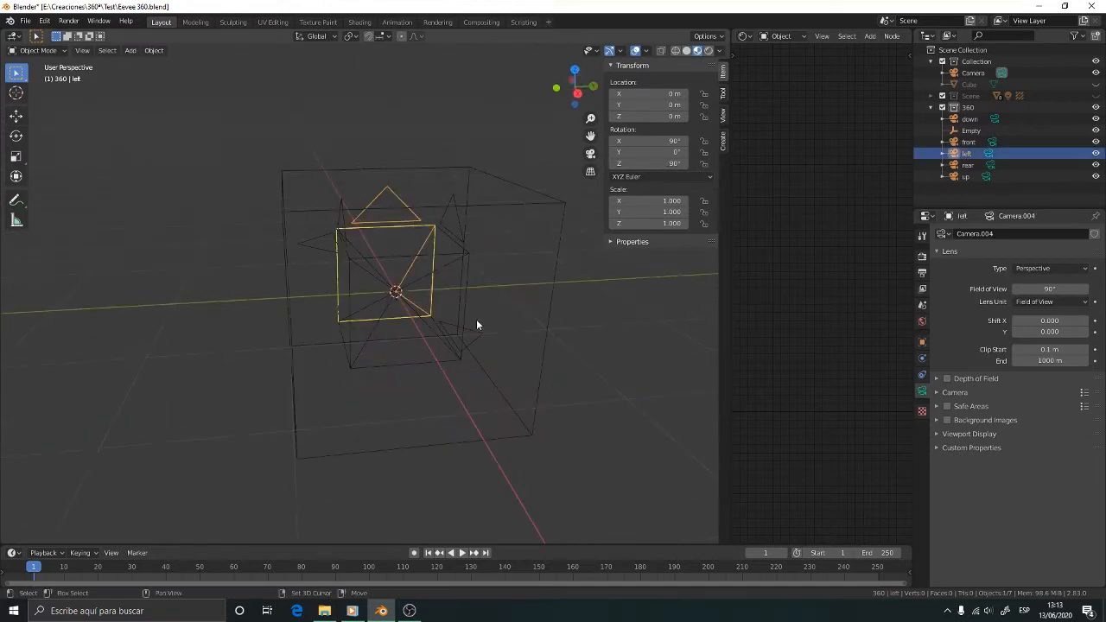
{"action": "left_click", "coordinate": [967, 176]}
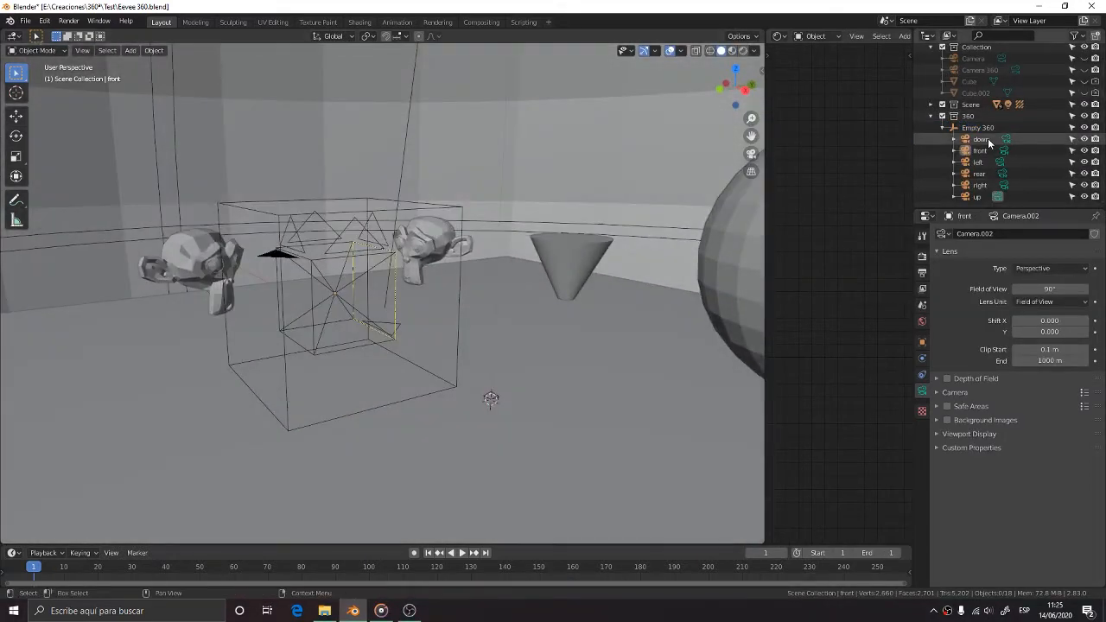
Step: Select the down camera and set its render output path to the down folder
{"action": "left_click", "coordinate": [981, 139]}
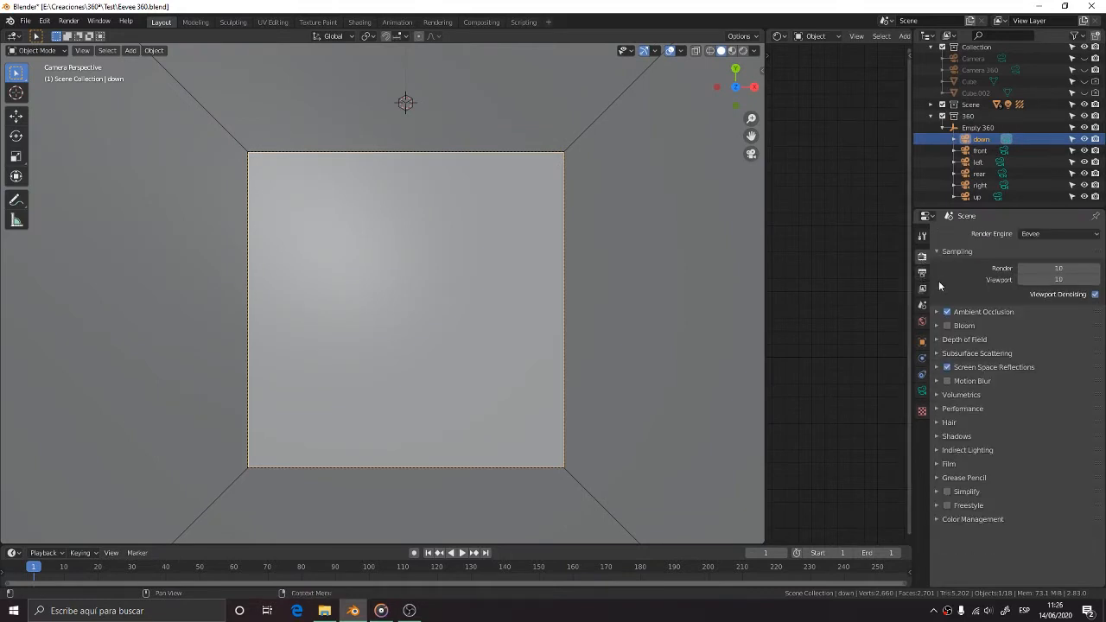
{"action": "mouse_move", "coordinate": [930, 290]}
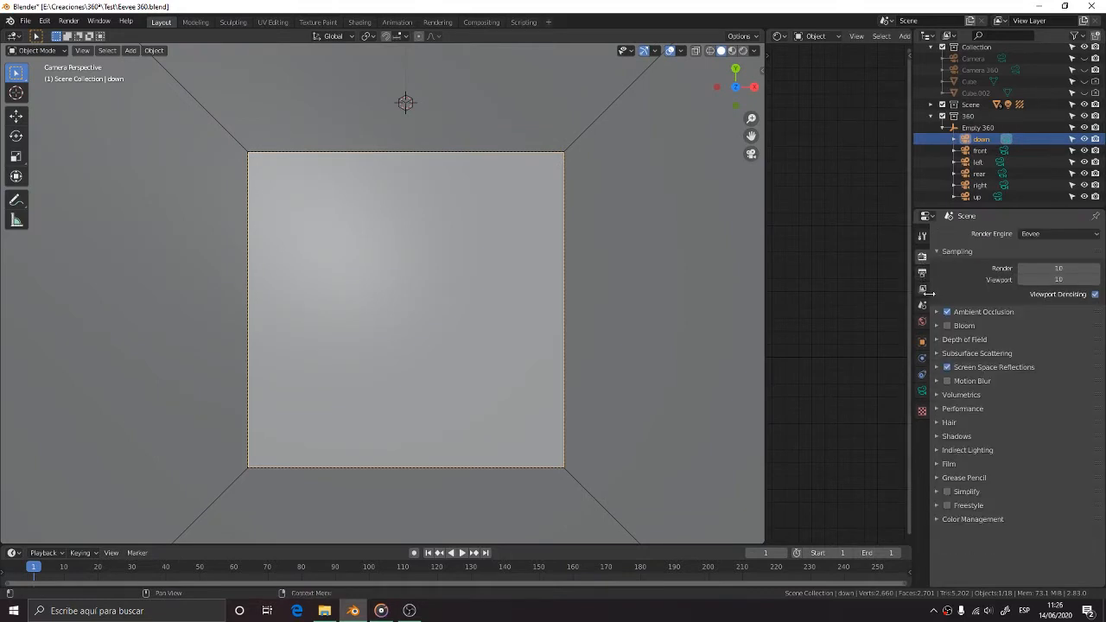
{"action": "left_click", "coordinate": [921, 272]}
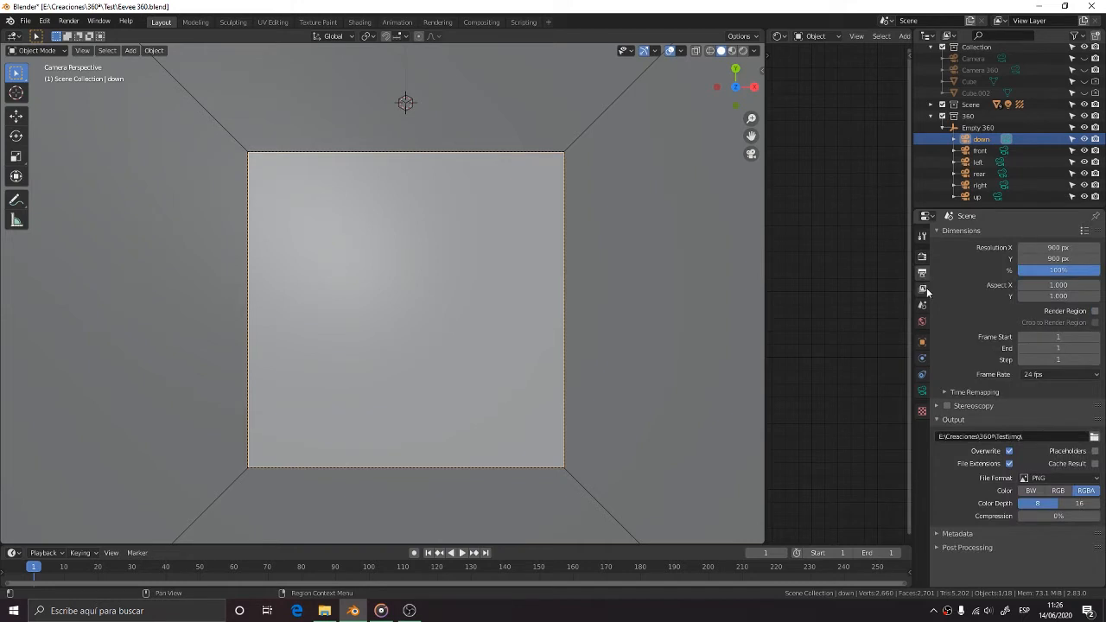
{"action": "left_click", "coordinate": [1094, 435]}
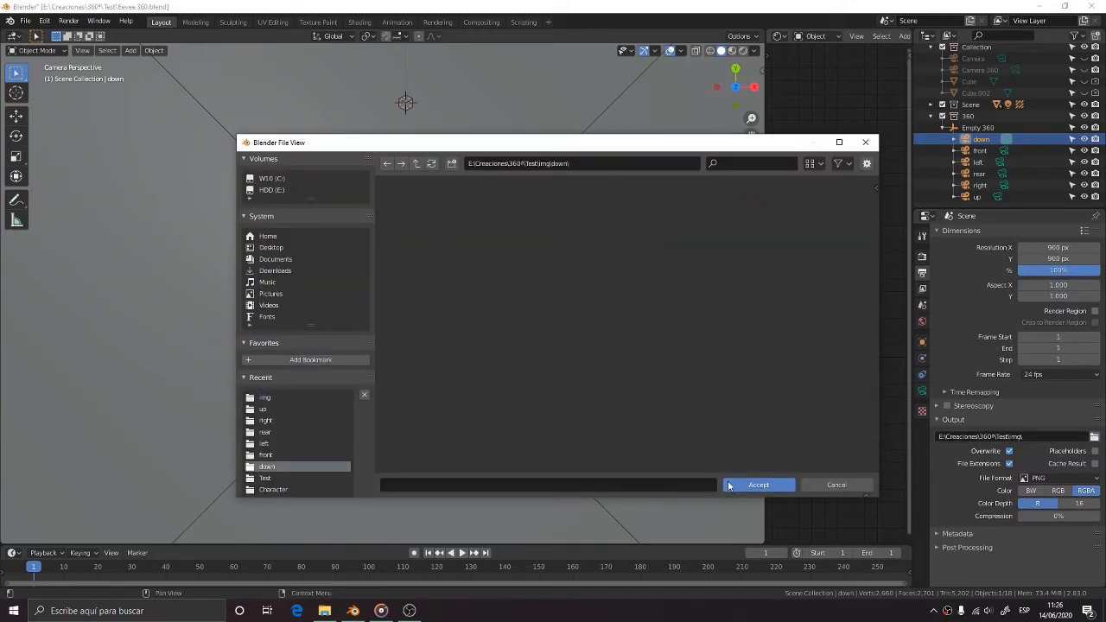
{"action": "left_click", "coordinate": [758, 485]}
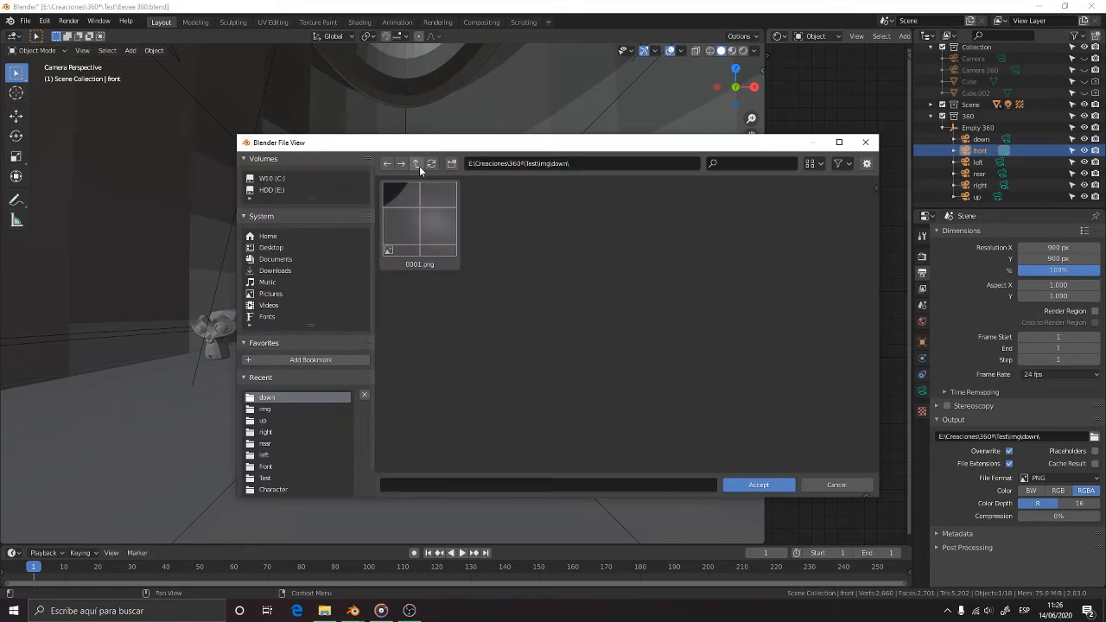
Step: Render the current camera's view from the Render menu
{"action": "left_click", "coordinate": [69, 21]}
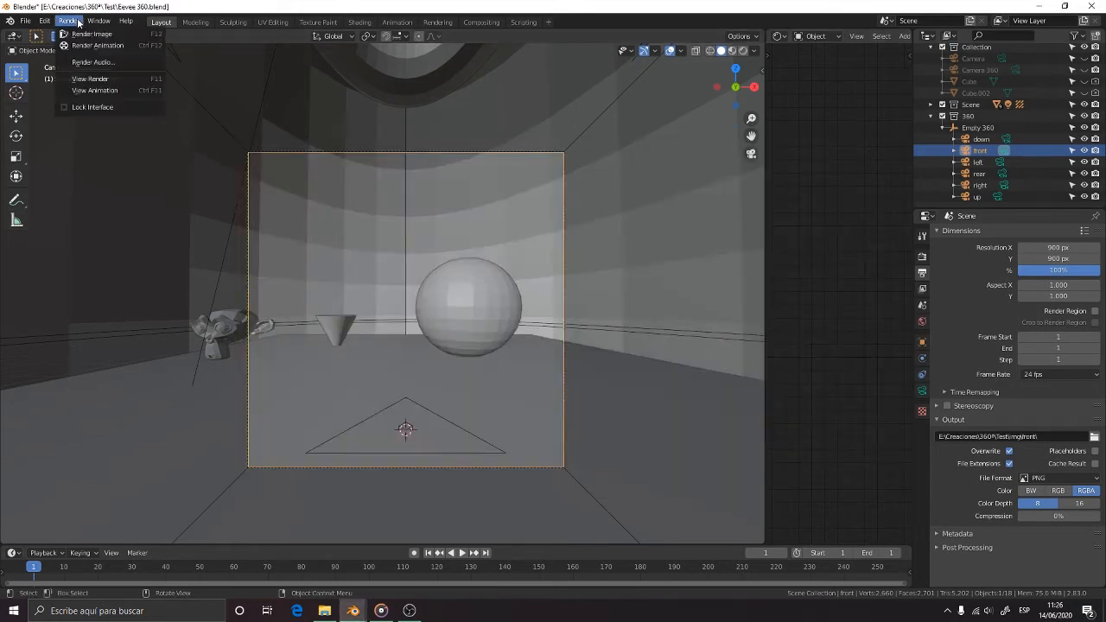
{"action": "left_click", "coordinate": [92, 34]}
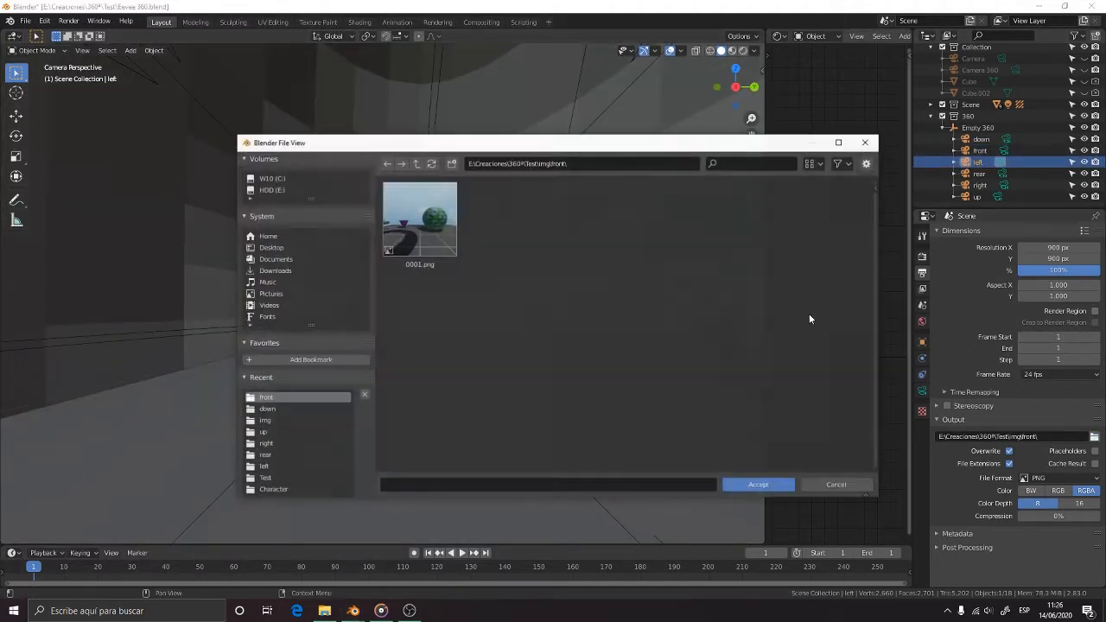
{"action": "left_click", "coordinate": [757, 484]}
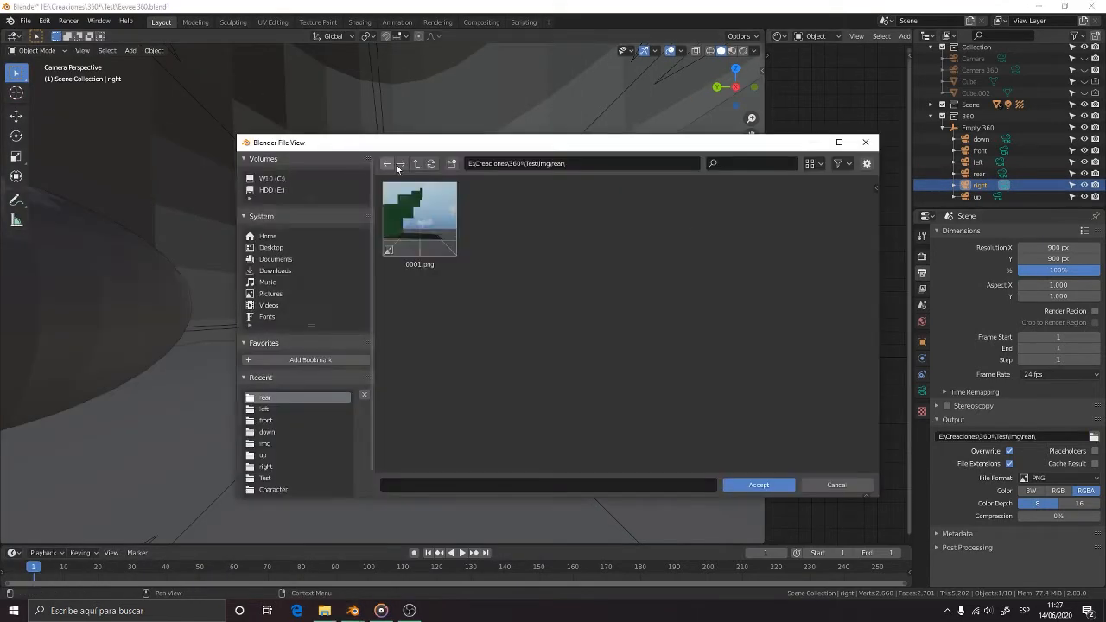
Step: Set the up camera's output to the up folder and close the render preview
{"action": "left_click", "coordinate": [757, 485]}
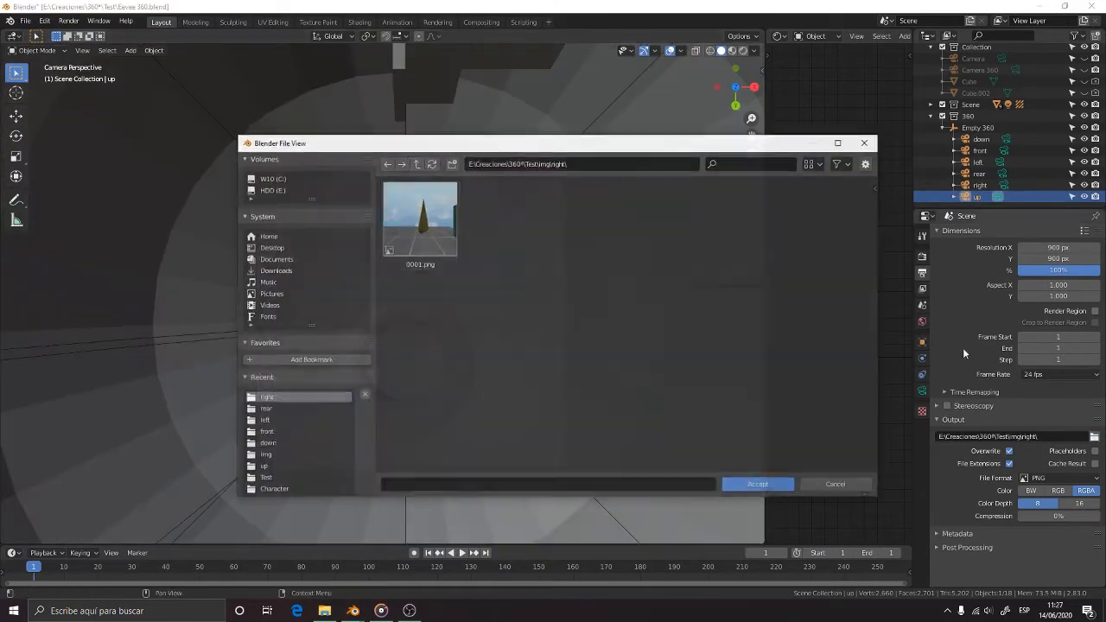
{"action": "left_click", "coordinate": [757, 484]}
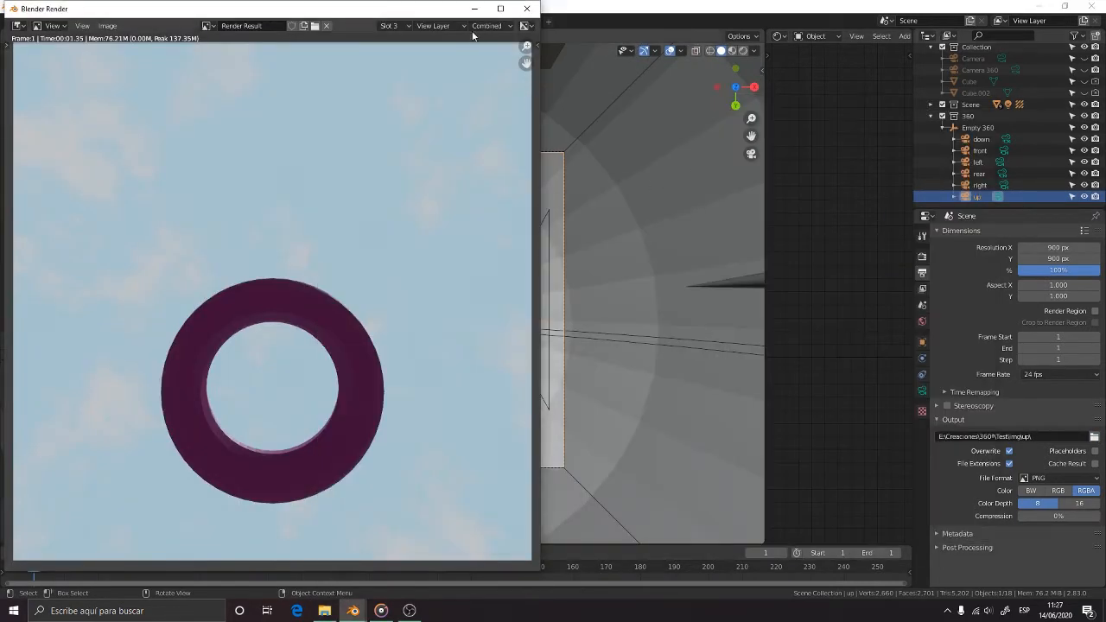
{"action": "left_click", "coordinate": [526, 8]}
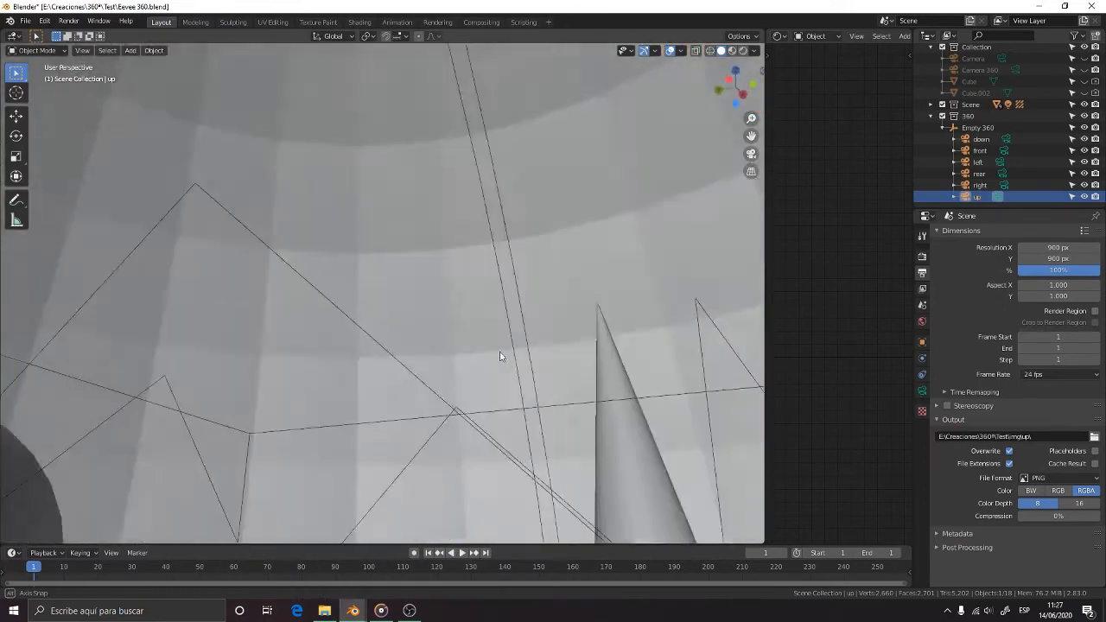
{"action": "left_click", "coordinate": [979, 84]}
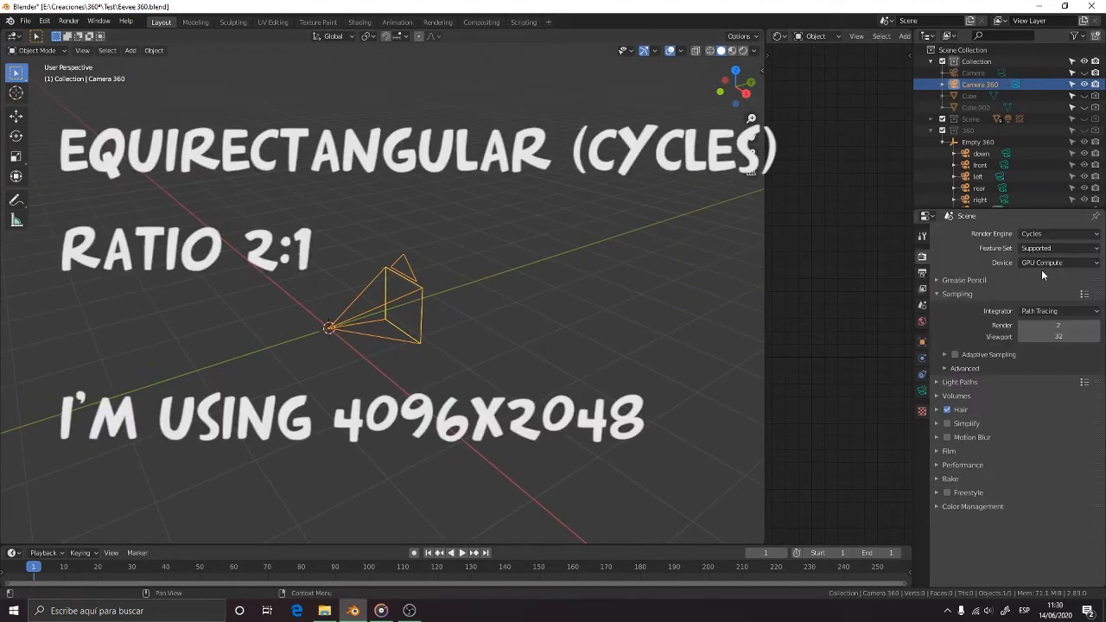
Step: Set Camera 360's Resolution X to 4096 pixels in Output Properties
{"action": "left_click", "coordinate": [921, 273]}
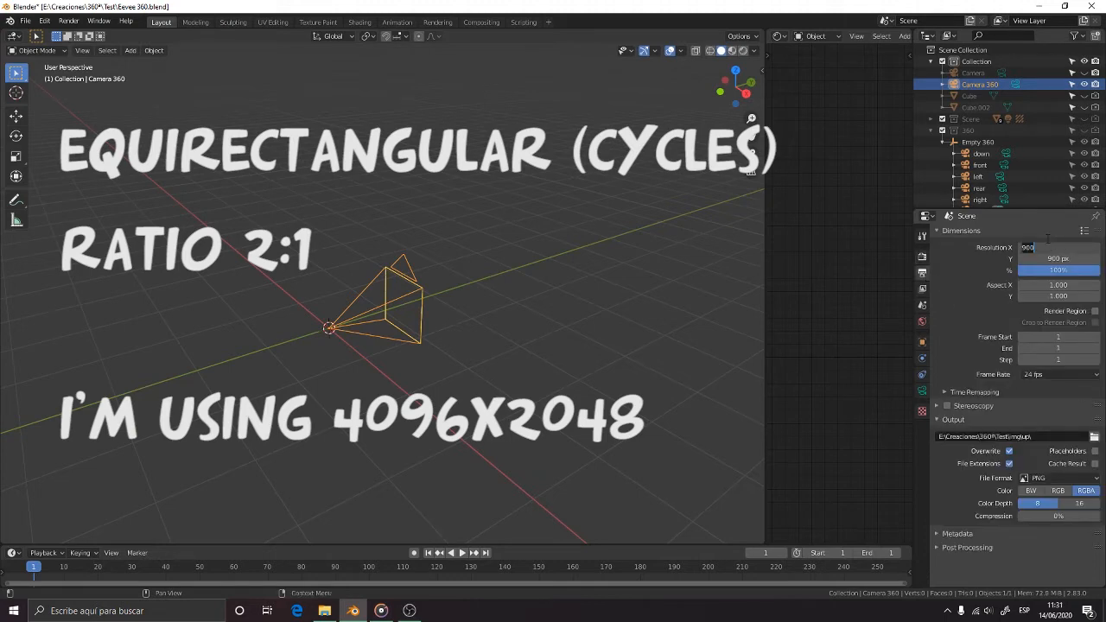
{"action": "type", "text": "4096"}
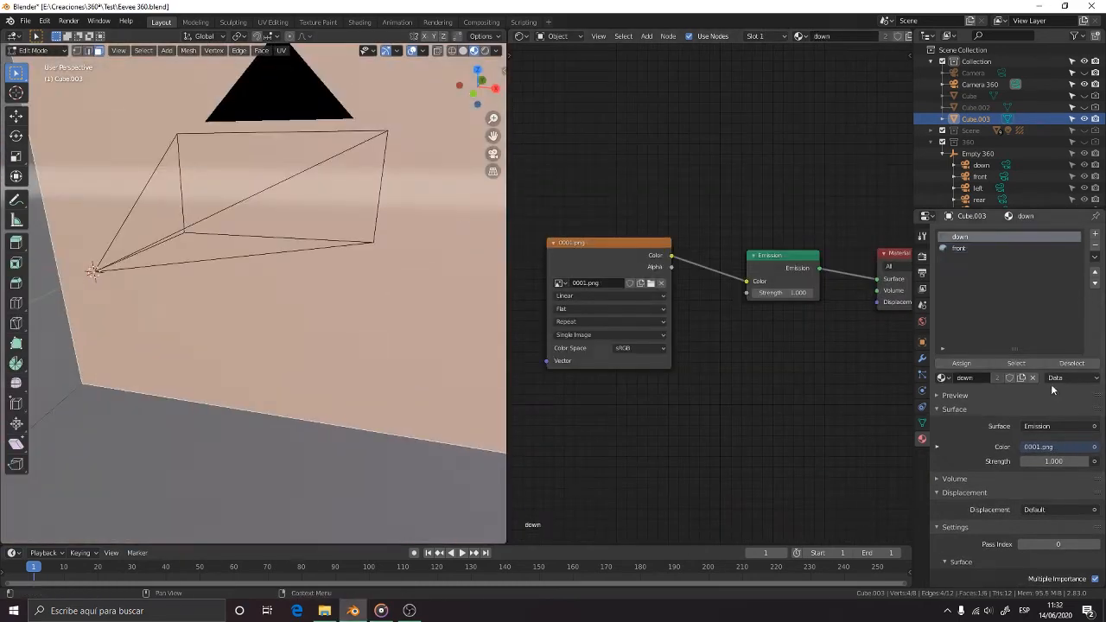
Step: Select the front material slot, switch the Shader Editor to UV Editor, and toggle Edit Mode
{"action": "left_click", "coordinate": [521, 36]}
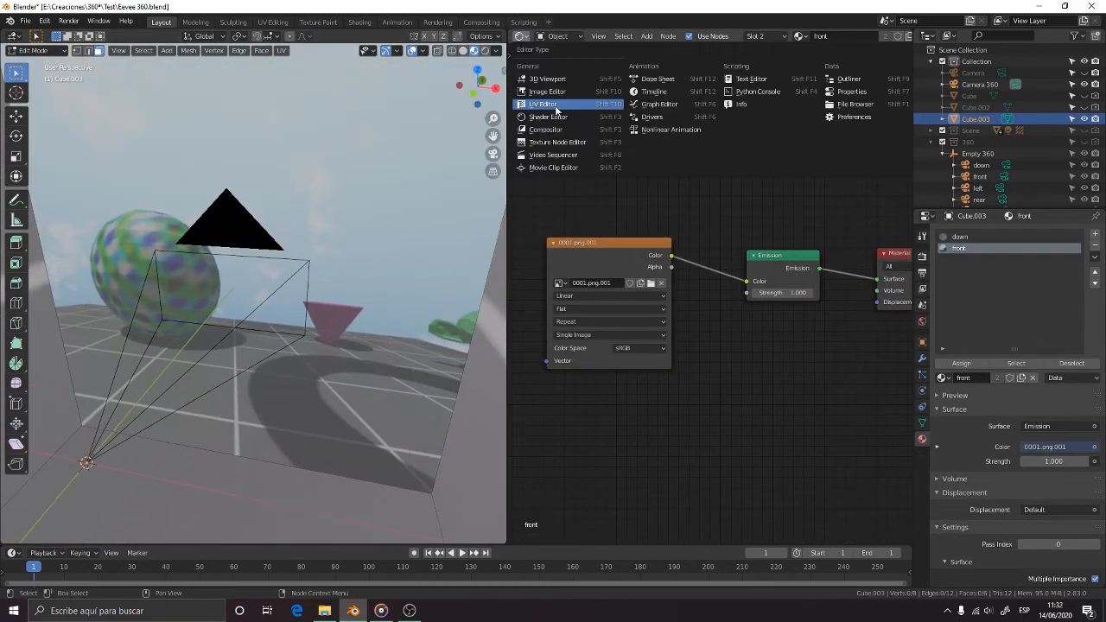
{"action": "left_click", "coordinate": [543, 104]}
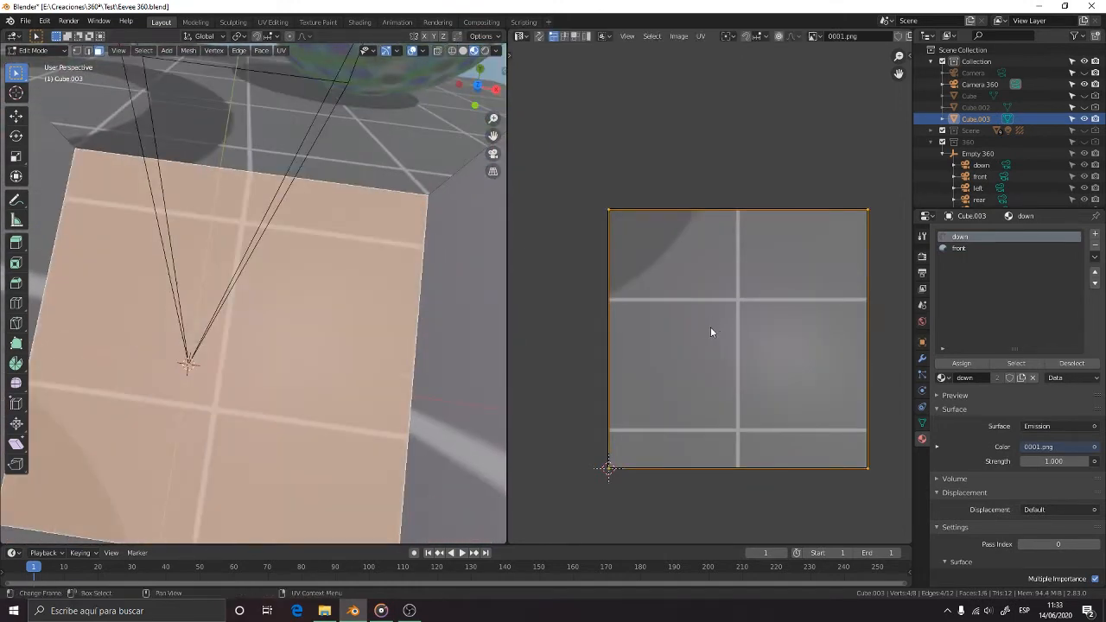
{"action": "key", "text": "Tab"}
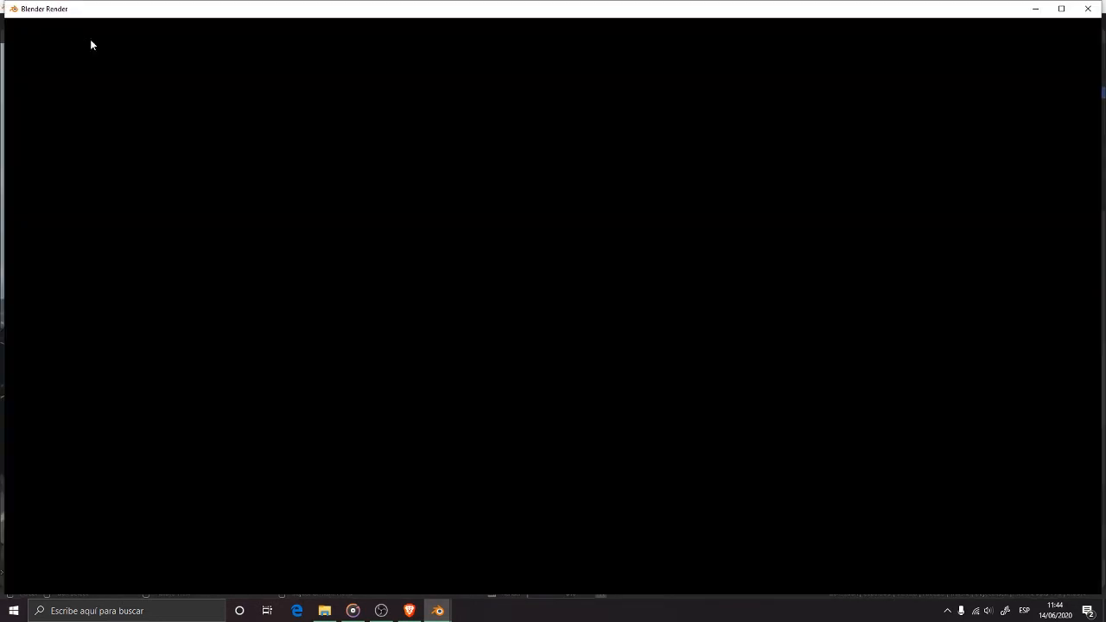
{"action": "mouse_move", "coordinate": [467, 307]}
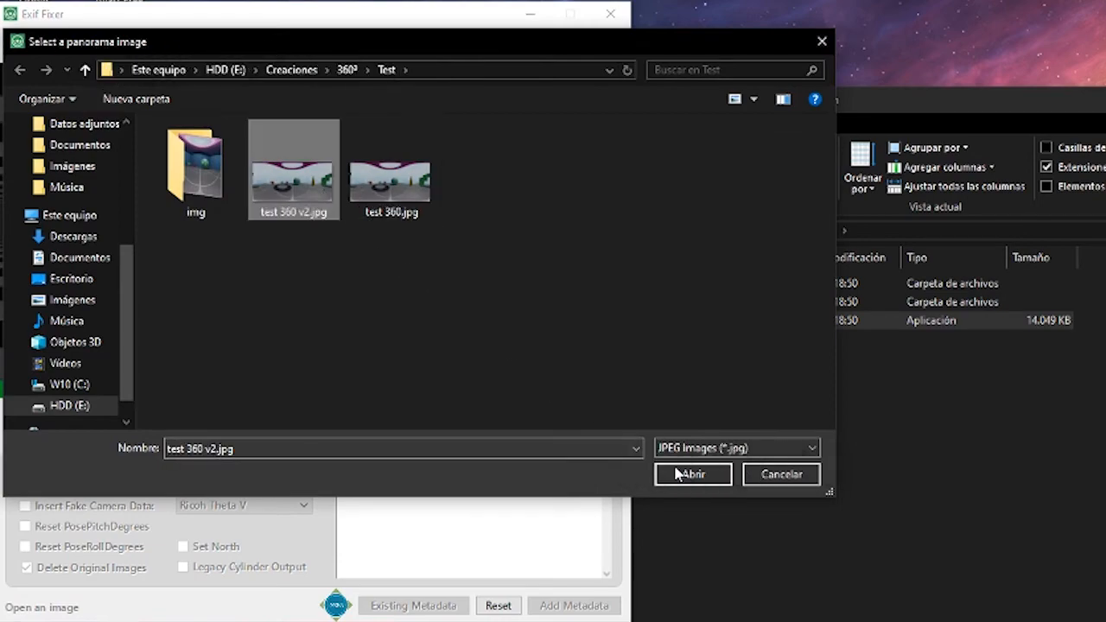
Step: Open test 360 v2.jpg from the Test folder in Exif Fixer
{"action": "left_click", "coordinate": [692, 474]}
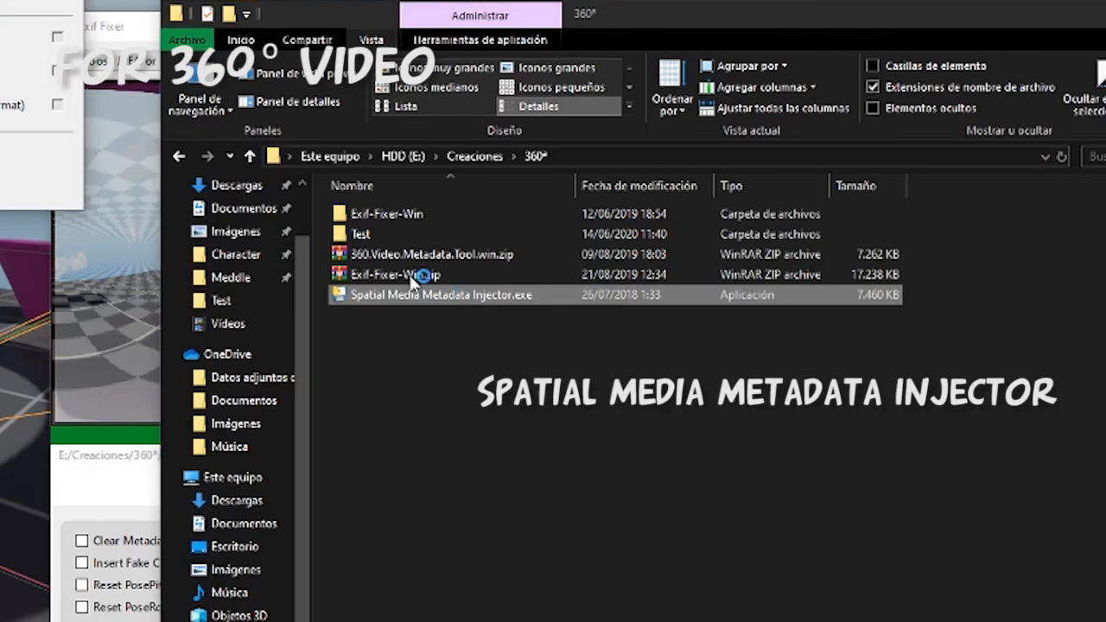
Step: Launch Spatial Media Metadata Injector and open Final render0001-2655.mp4 from the Real 360 folder
{"action": "double_click", "coordinate": [440, 295]}
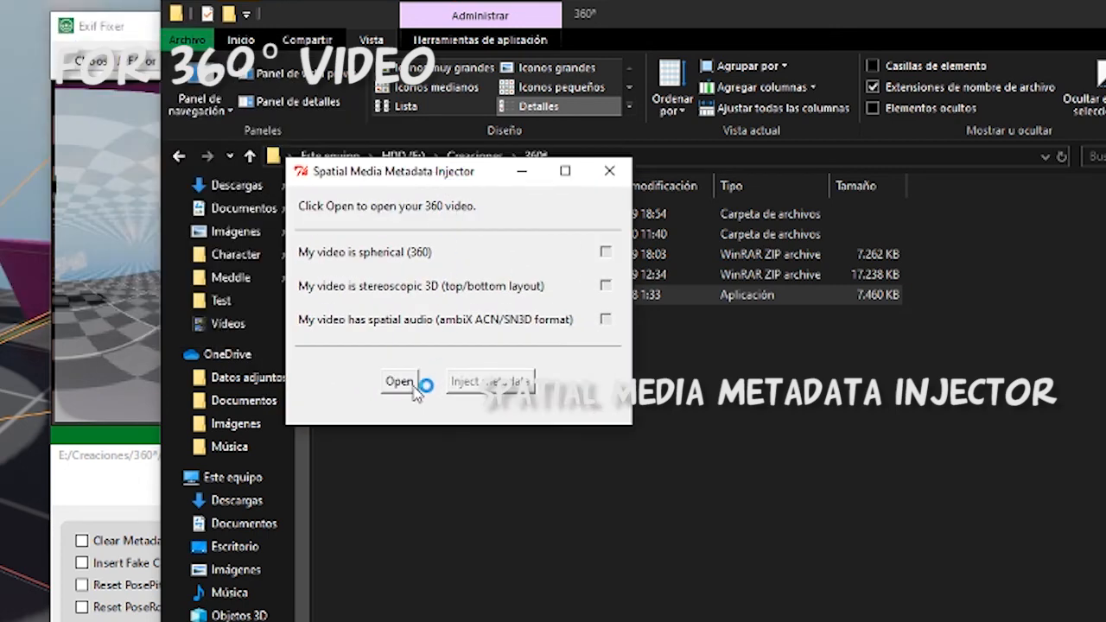
{"action": "left_click", "coordinate": [398, 381]}
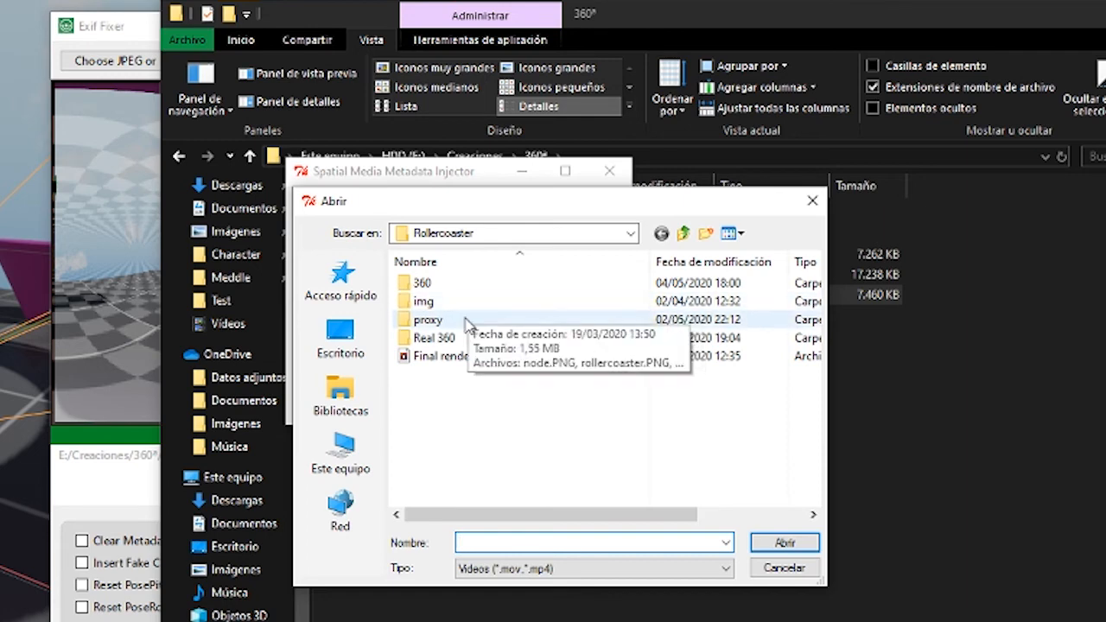
{"action": "double_click", "coordinate": [435, 337]}
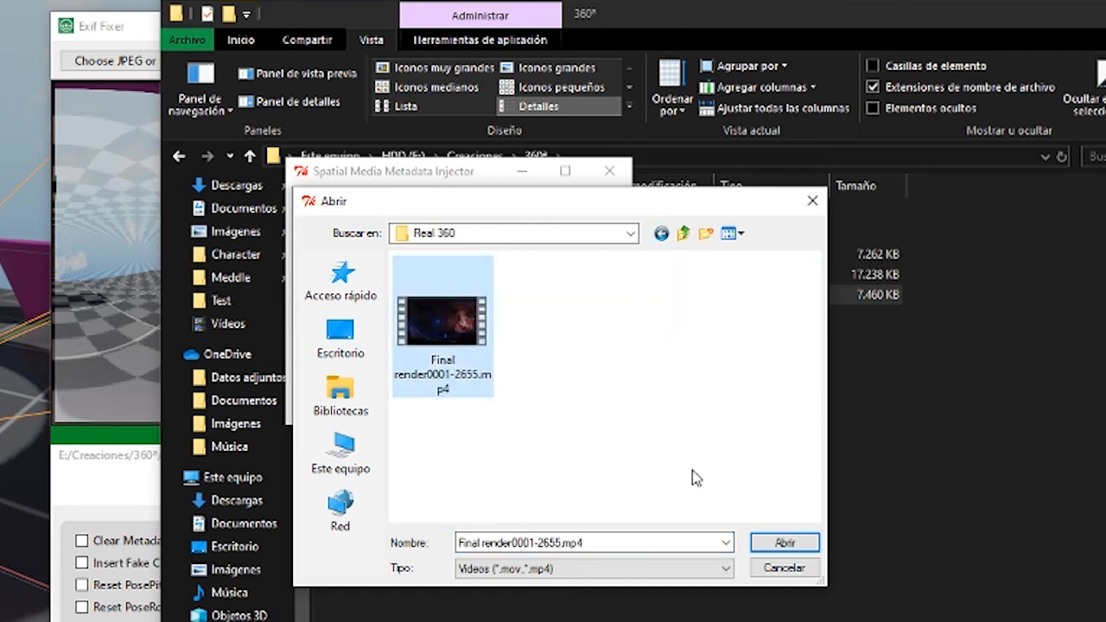
{"action": "mouse_move", "coordinate": [784, 543]}
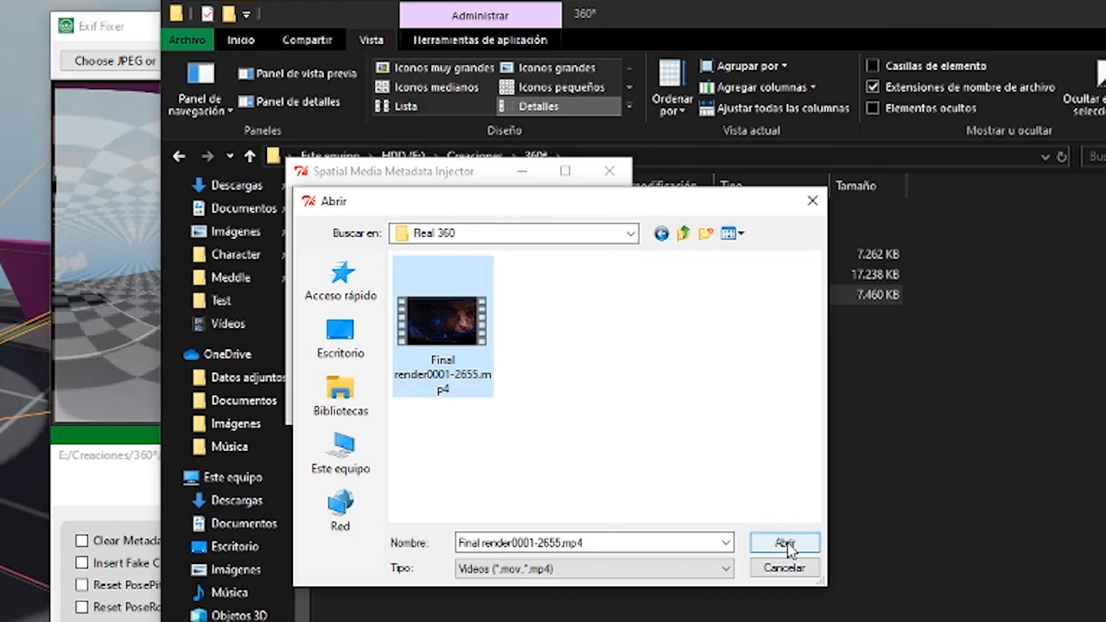
{"action": "left_click", "coordinate": [783, 543]}
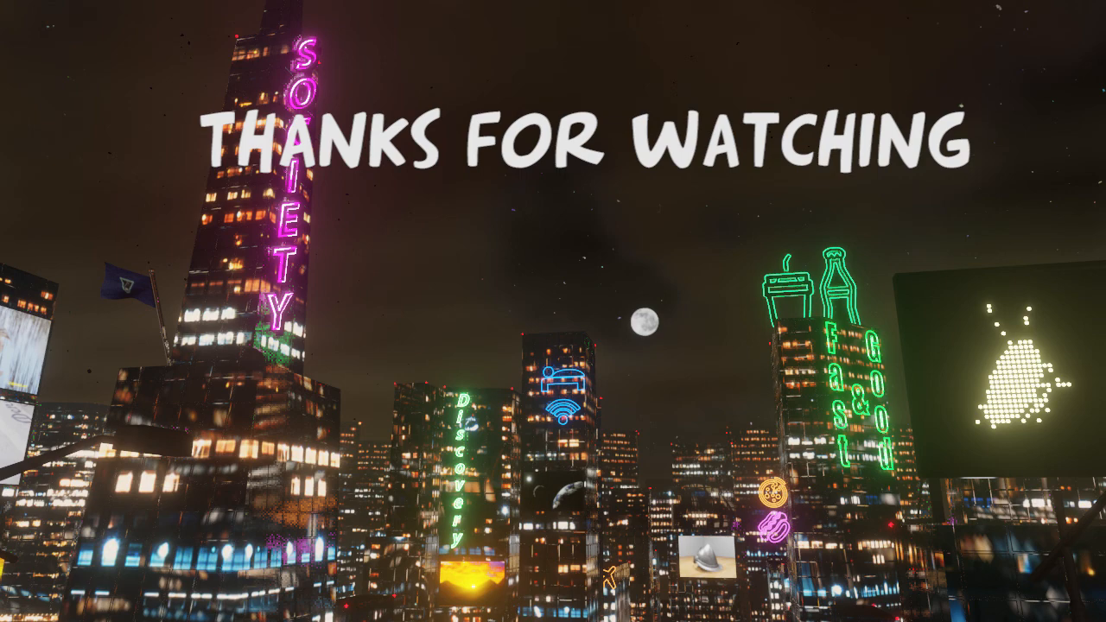